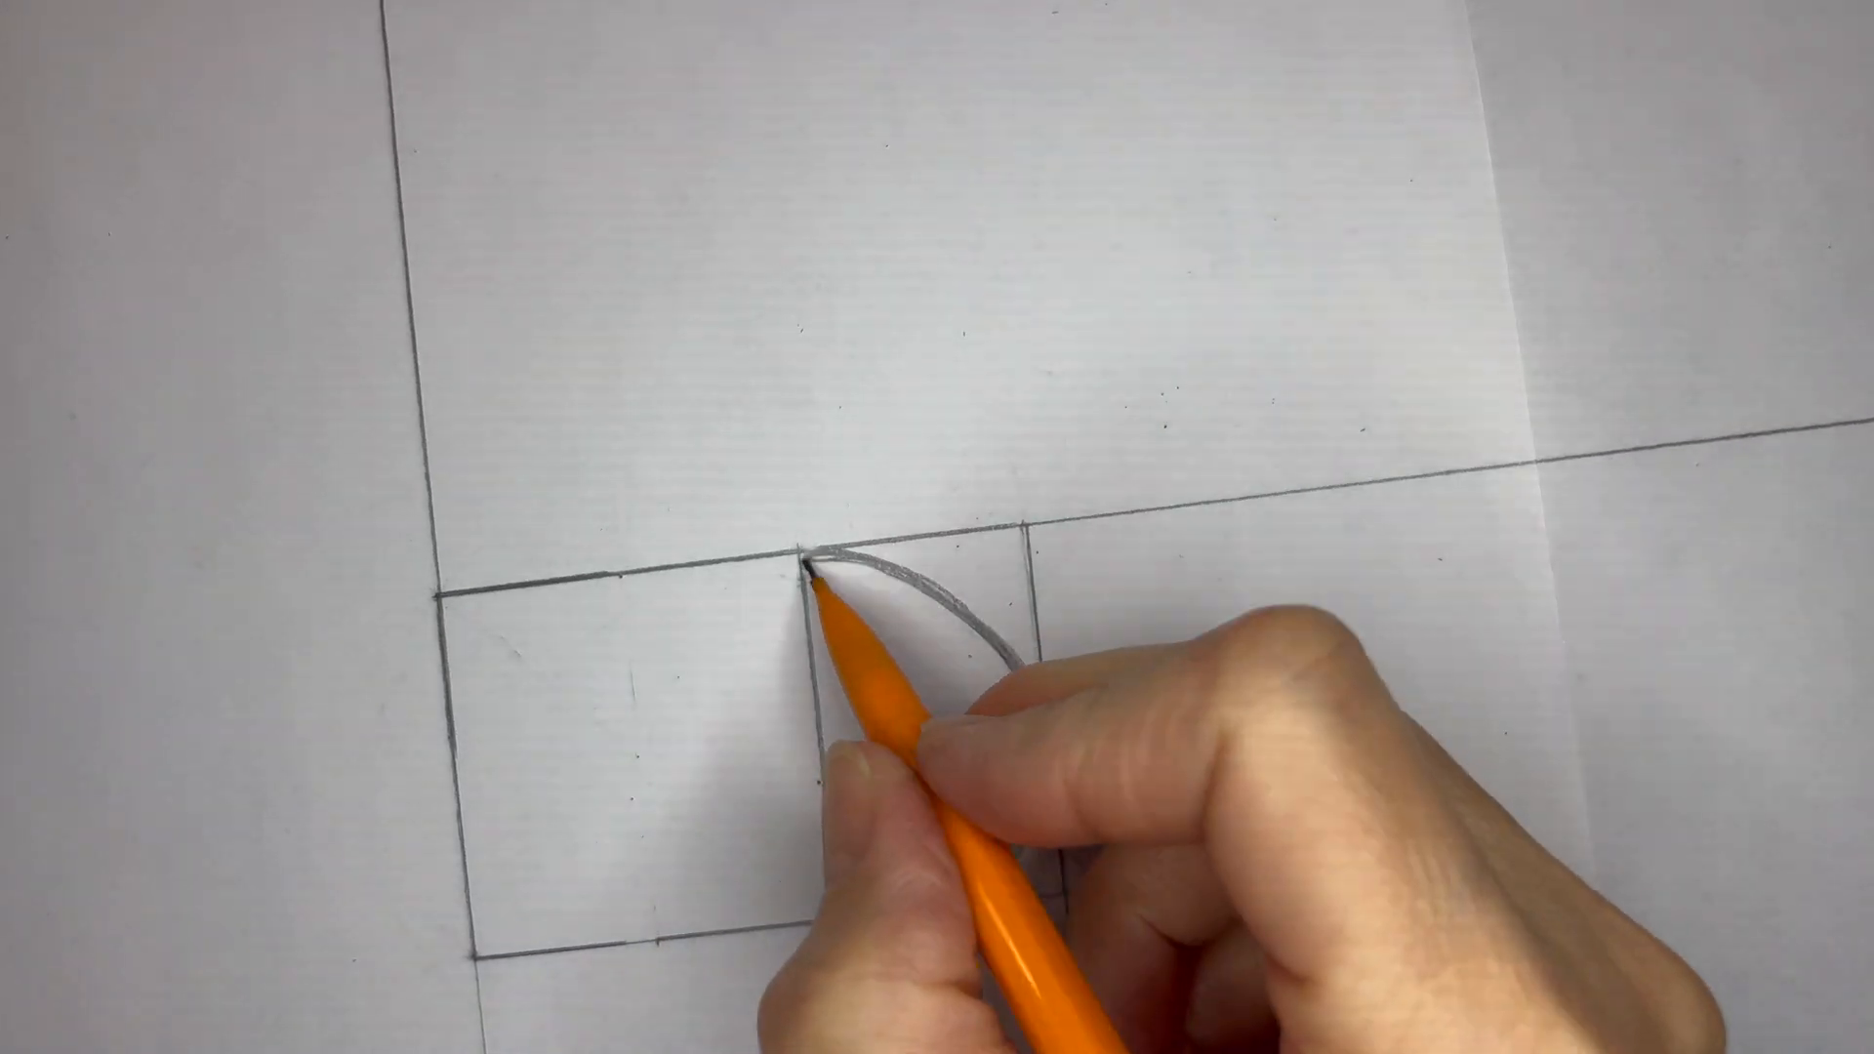
Sweep a pencil quarter-circle arc from the left square's top edge to its bottom-left corner
left_click_drag(814, 568, 526, 765)
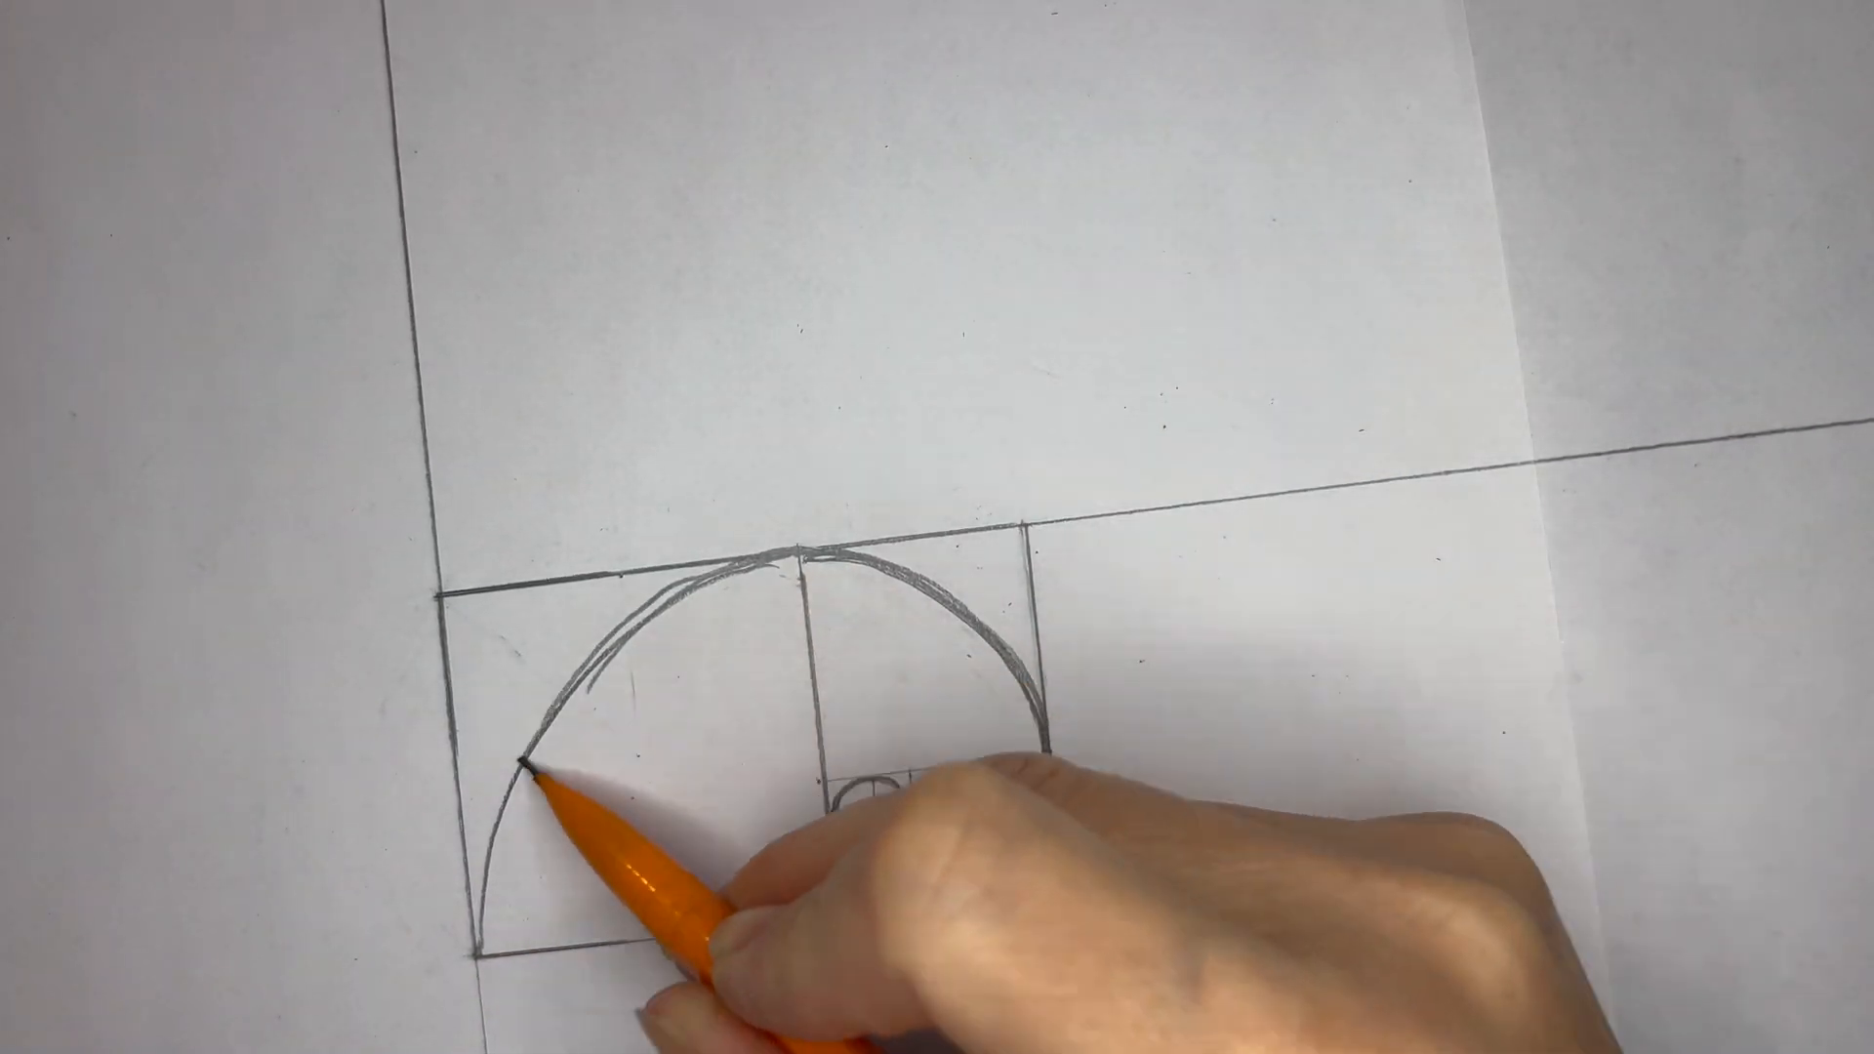